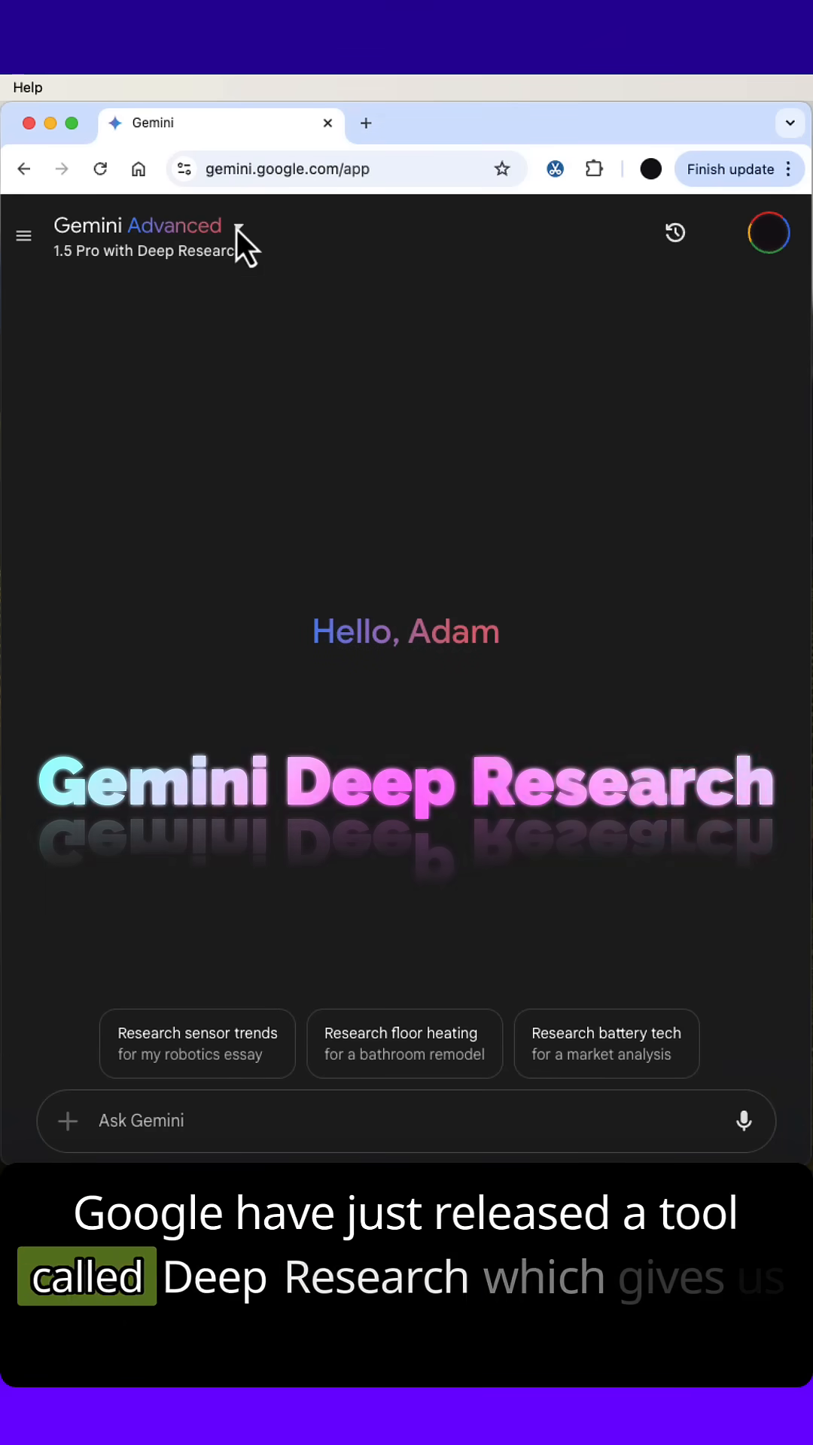
- Start composing a research request in the Ask Gemini box with 1.5 Pro Deep Research active
left_click(137, 225)
type("Resea")
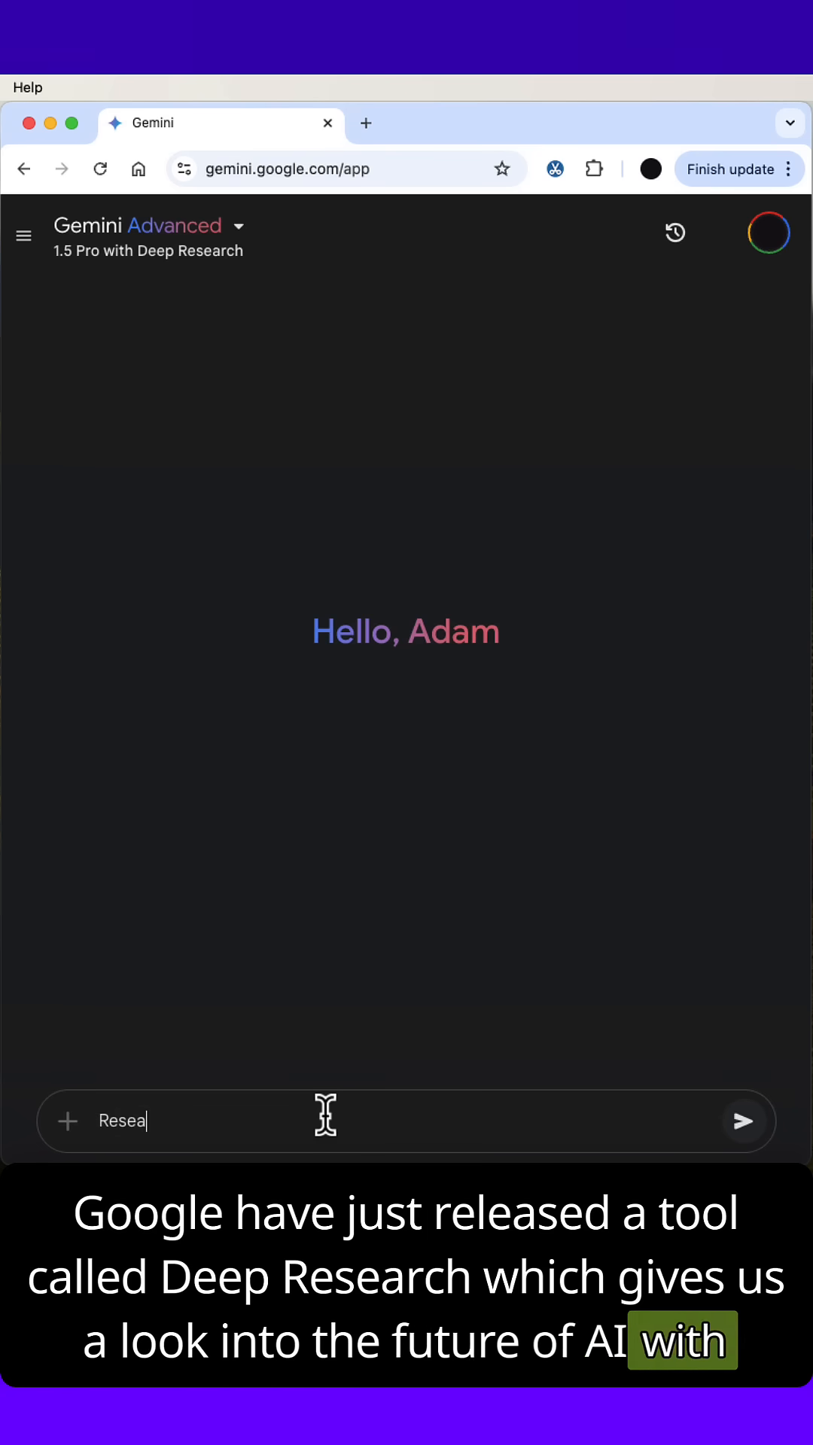
- Ask for research on Gen AI use cases in a large bank's finance function
type("rch")
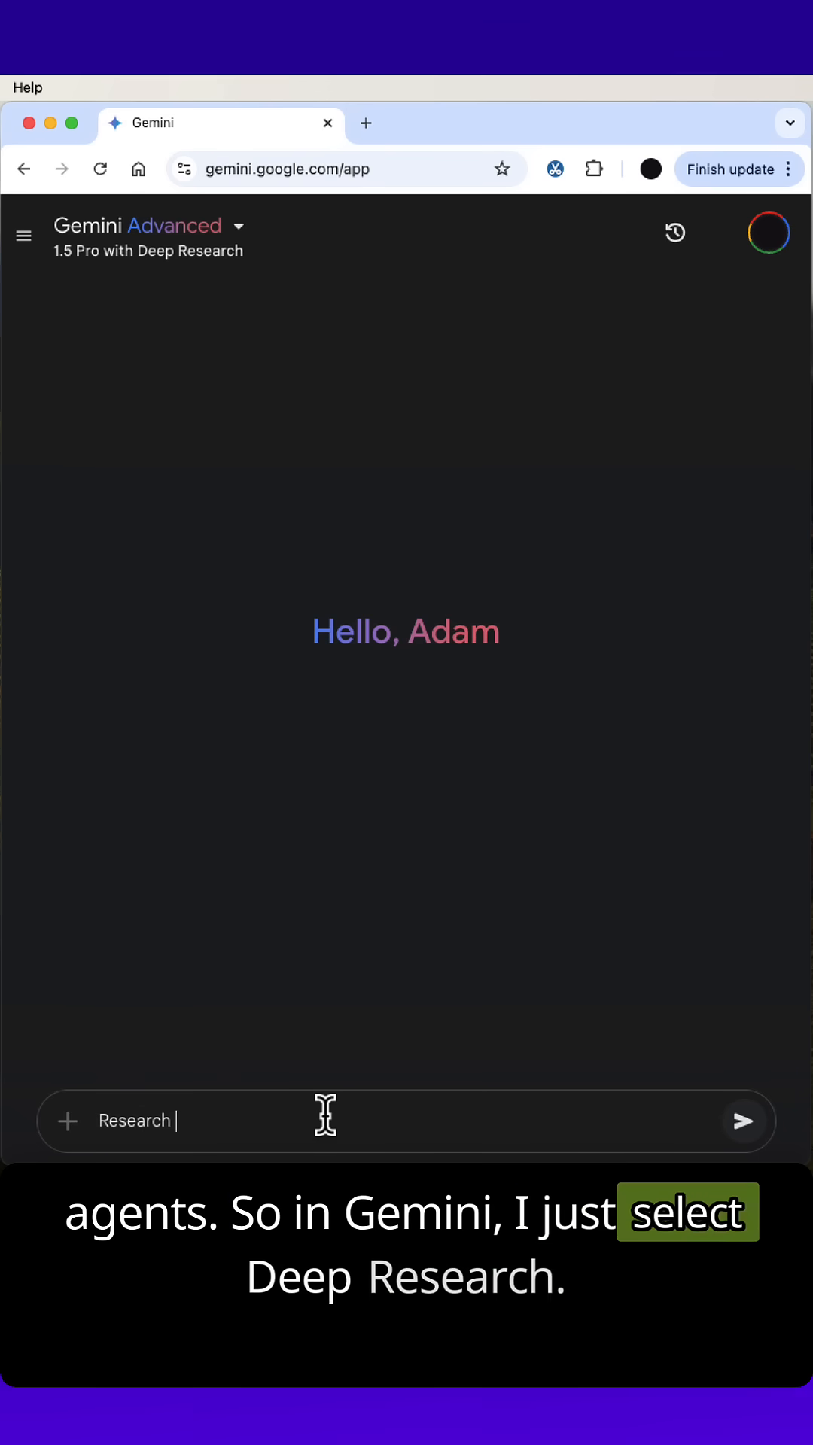
type("Gen AI")
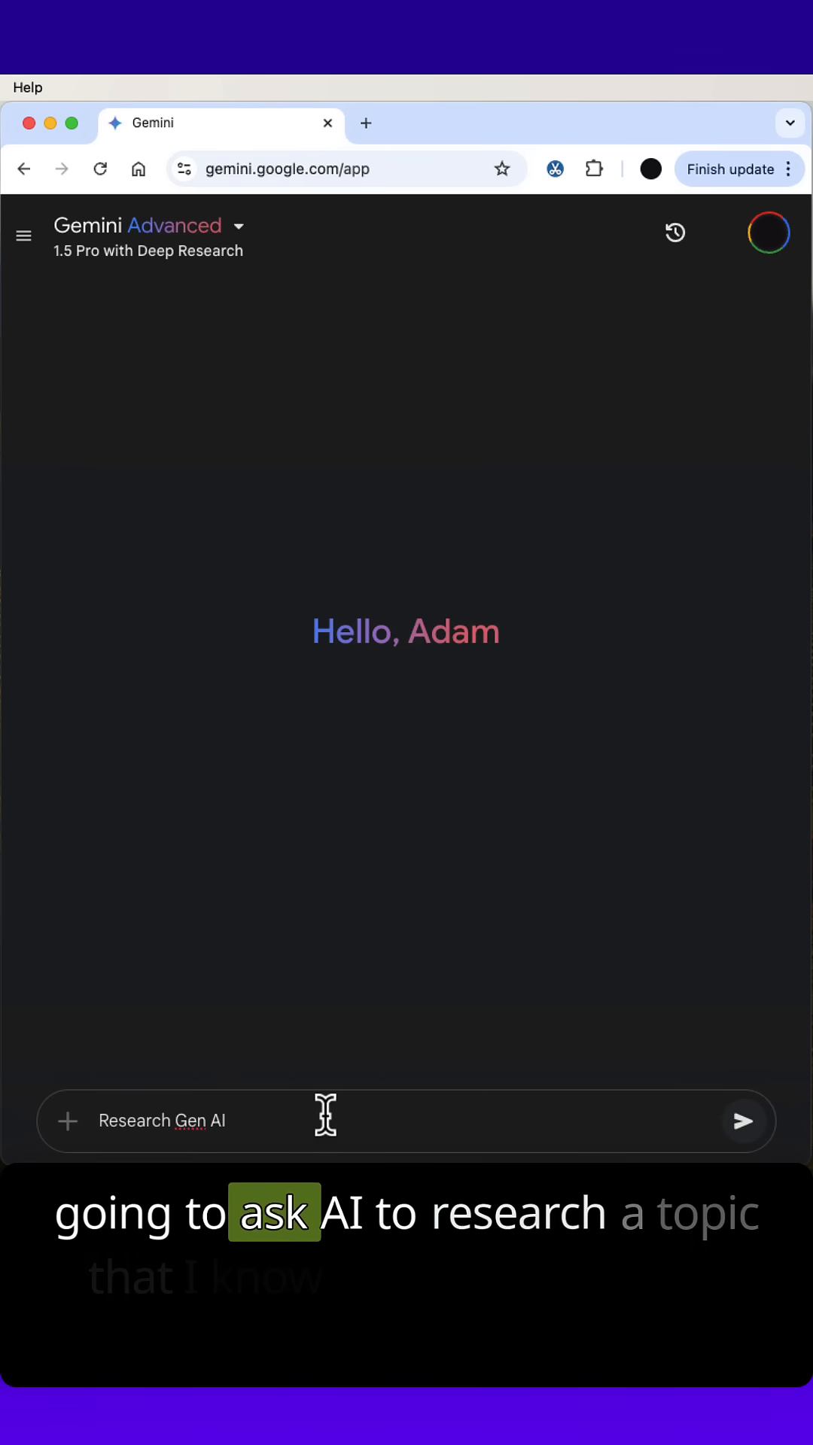
type("Use Cases with the Finance Function of a Large")
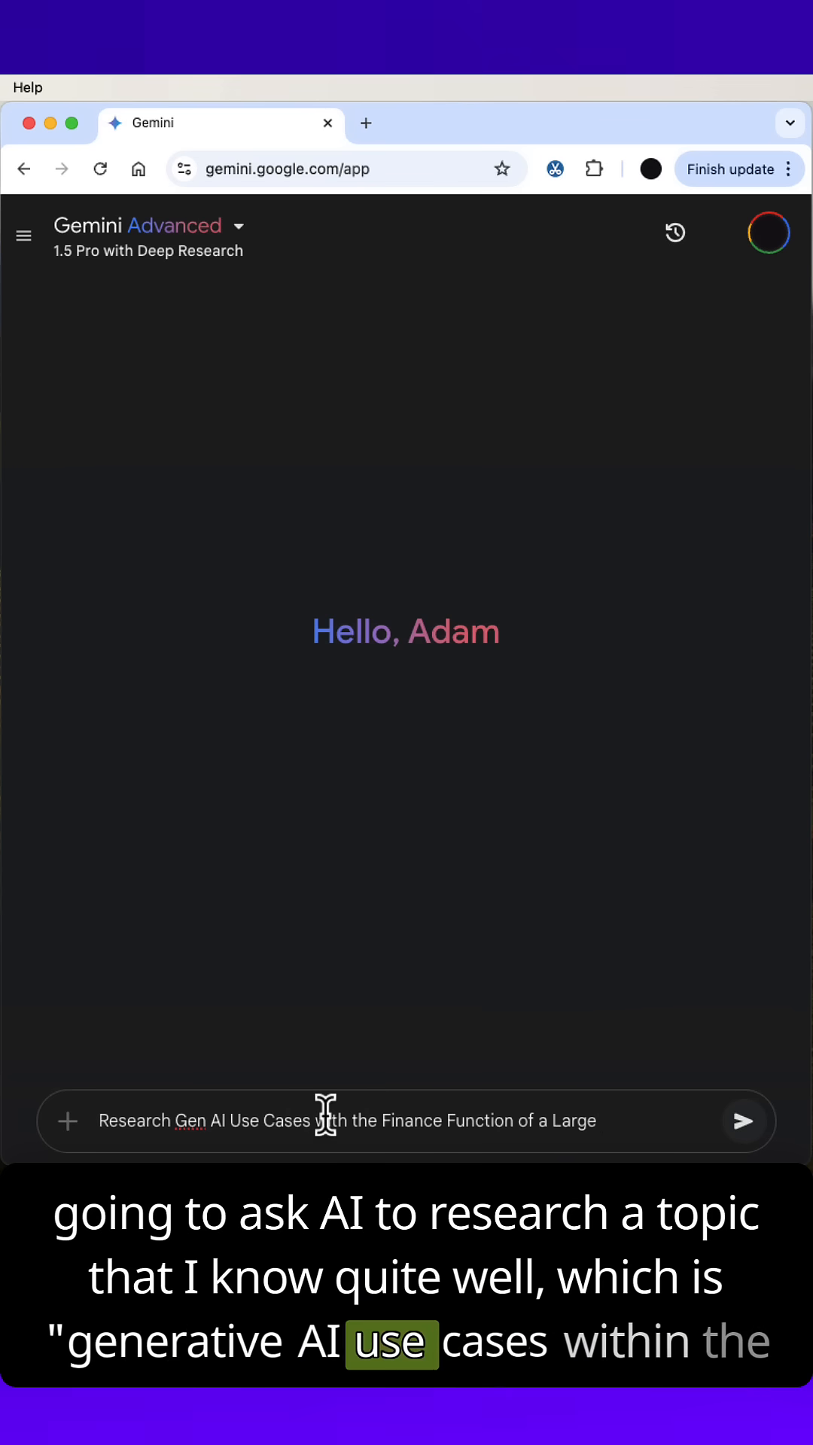
type("Bank")
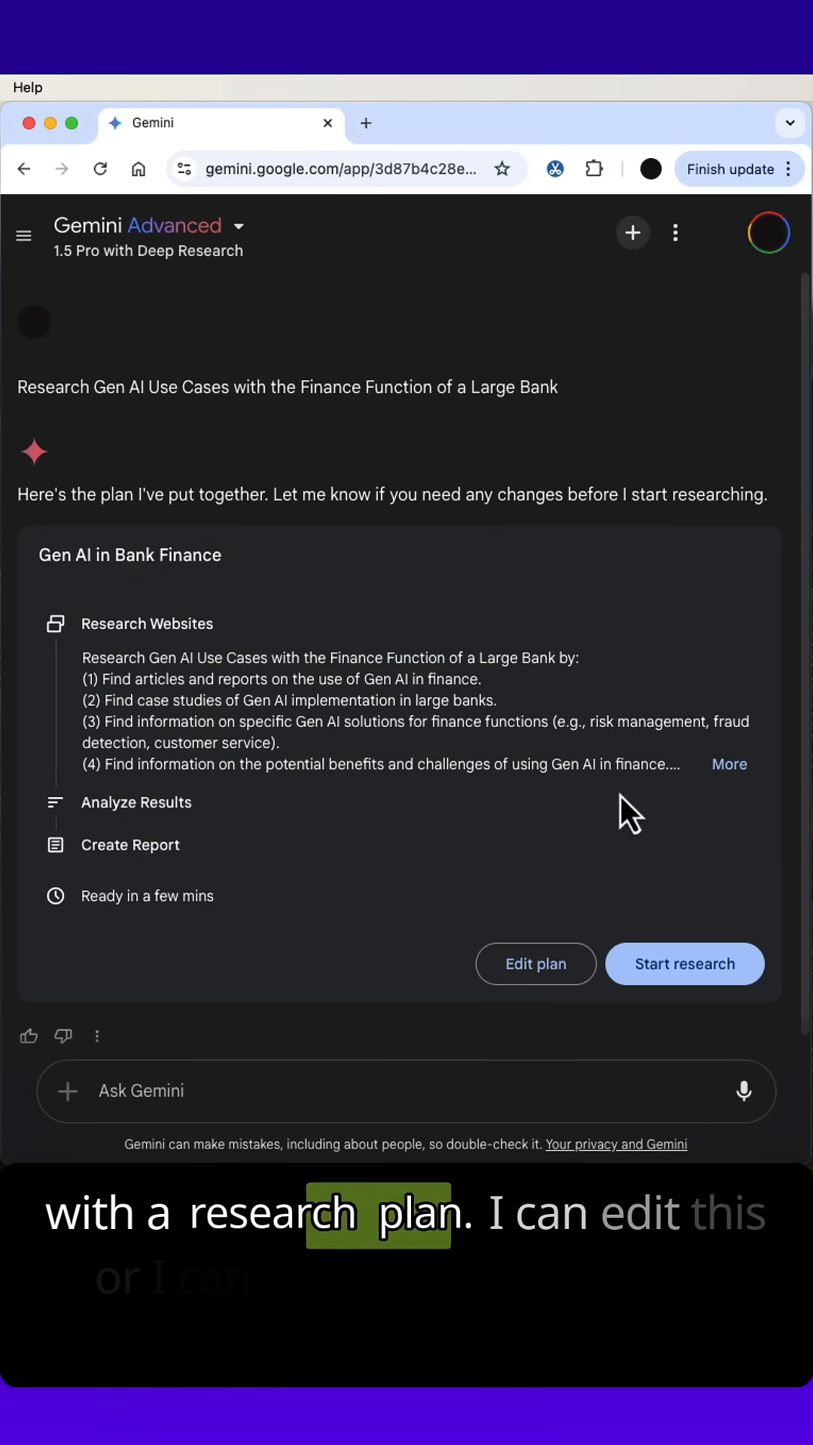
- Expand the proposed research plan, start the research, and view the websites being browsed
left_click(729, 763)
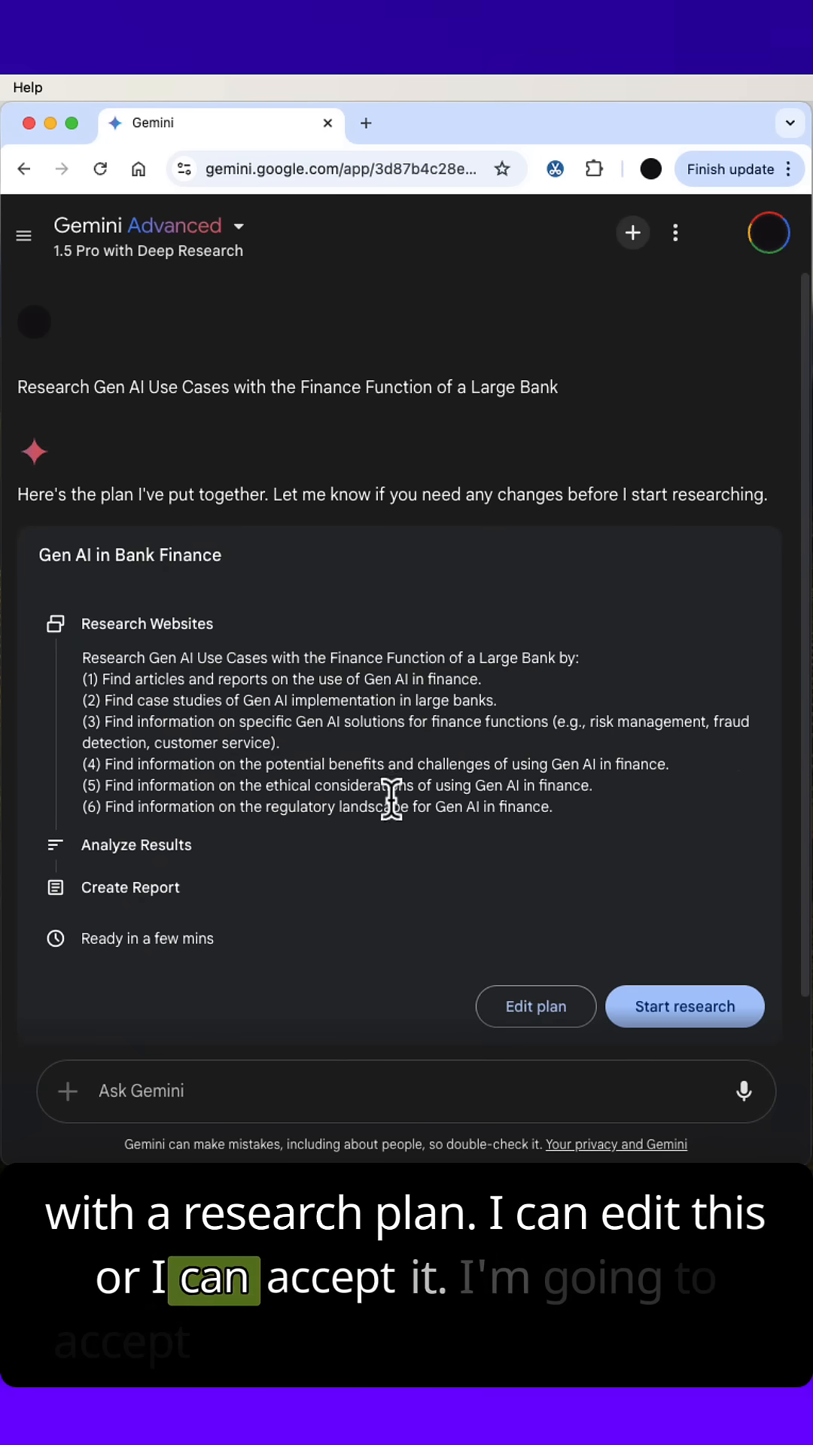
left_click(683, 1006)
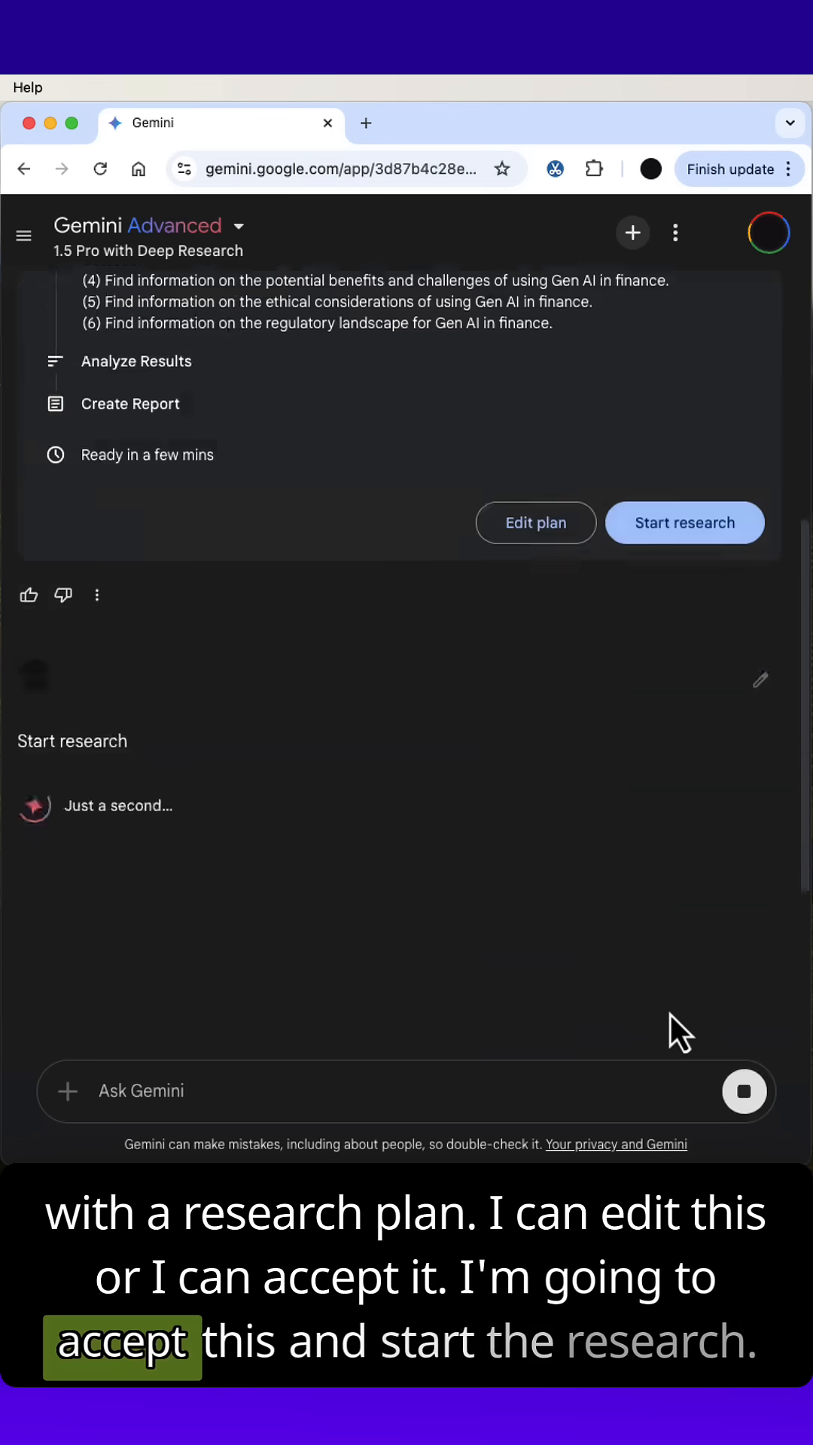
left_click(683, 523)
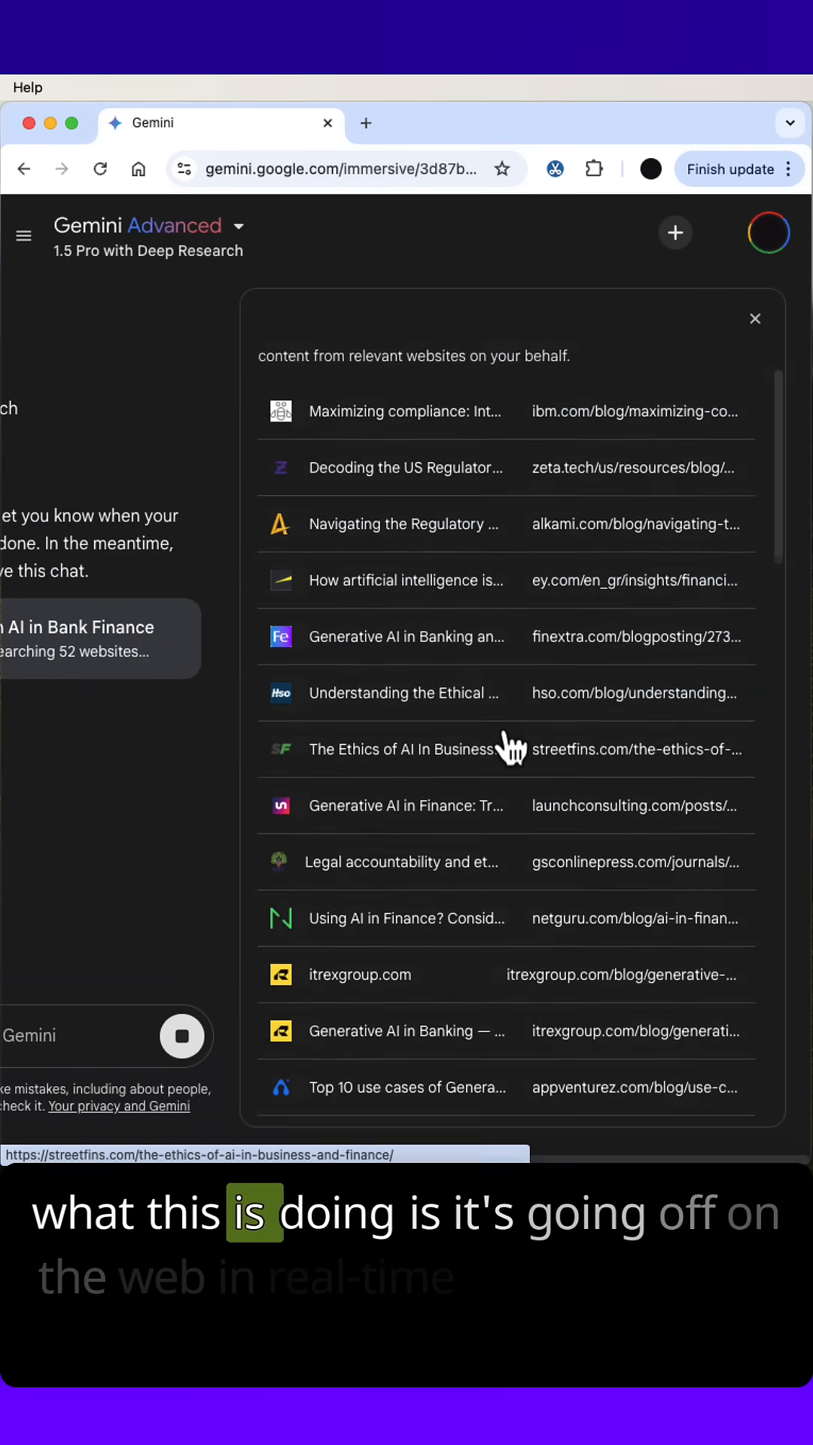
- Open the finished "Generative AI in Finance: Use Cases for Large Banks" report in Google Docs
scroll("down", 3)
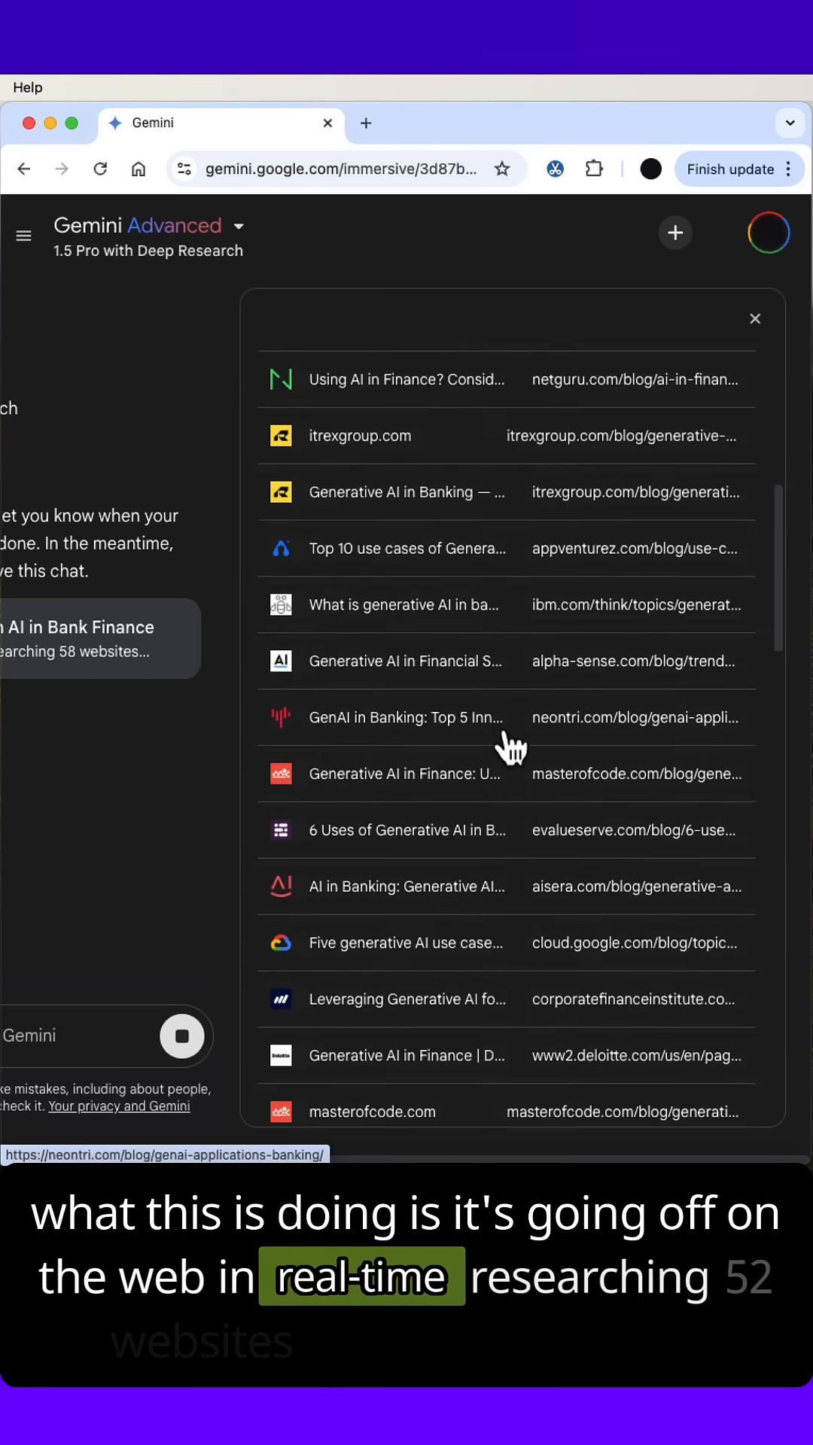
scroll("down", 3)
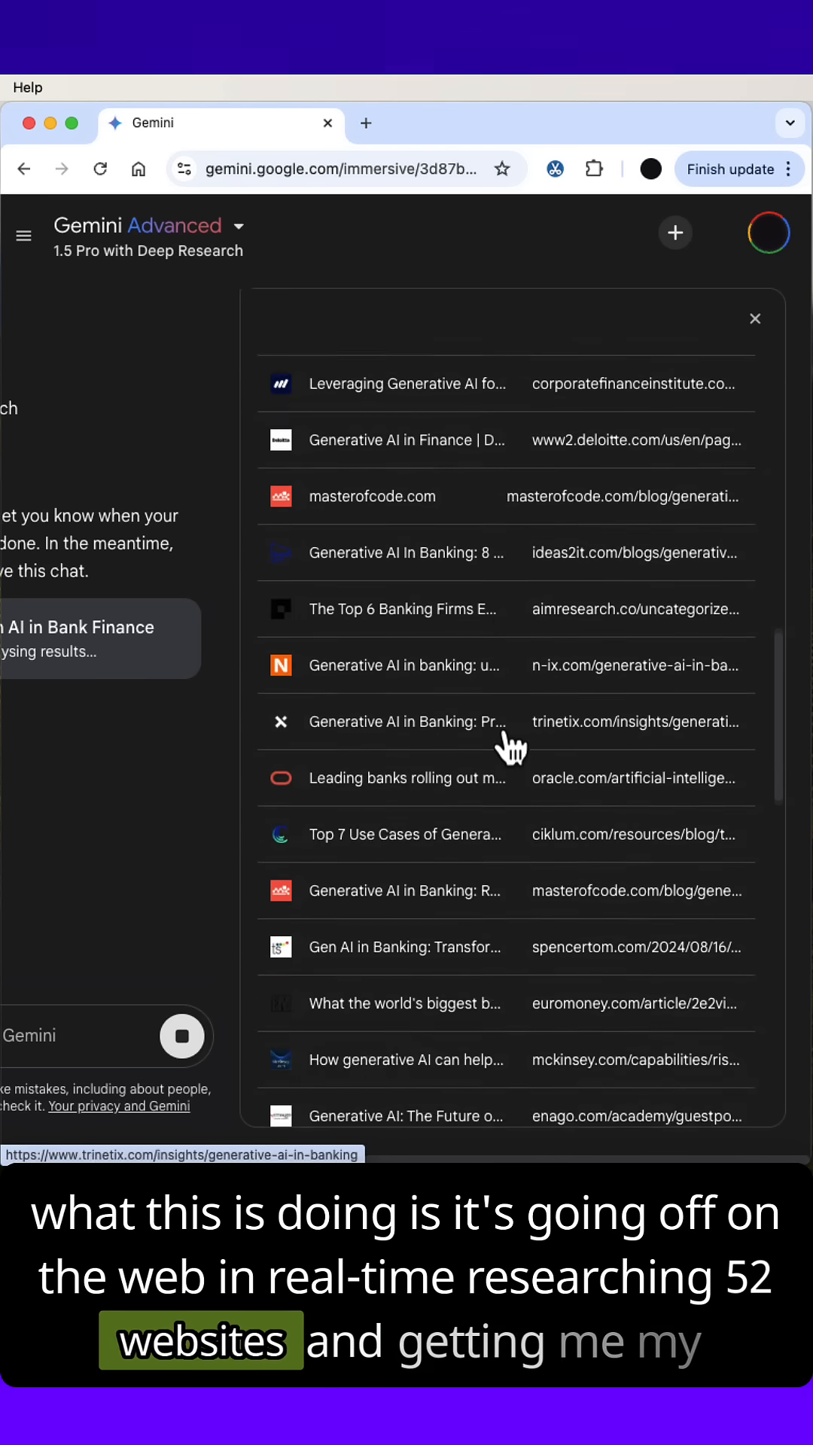
left_click(754, 317)
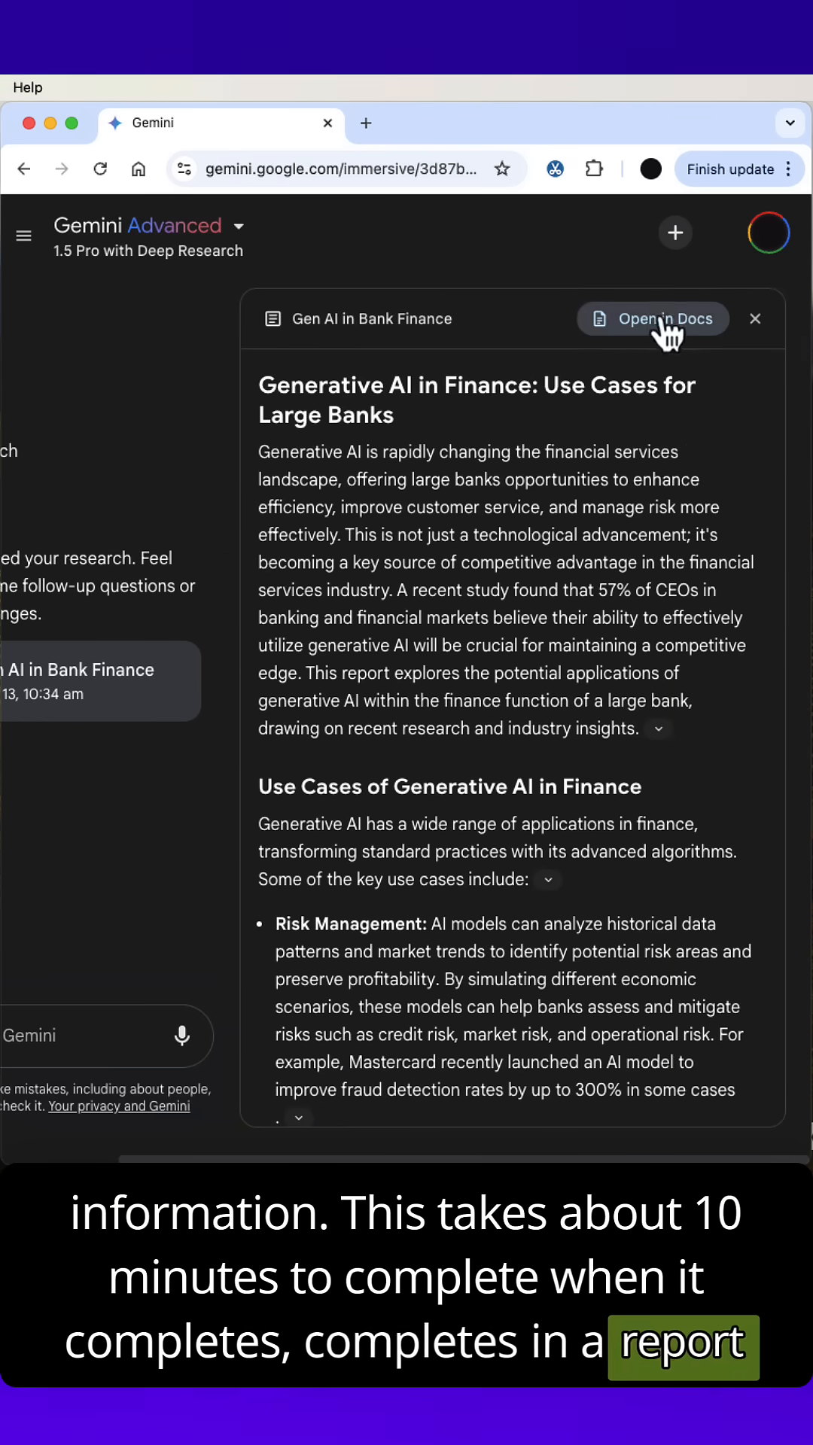
left_click(652, 319)
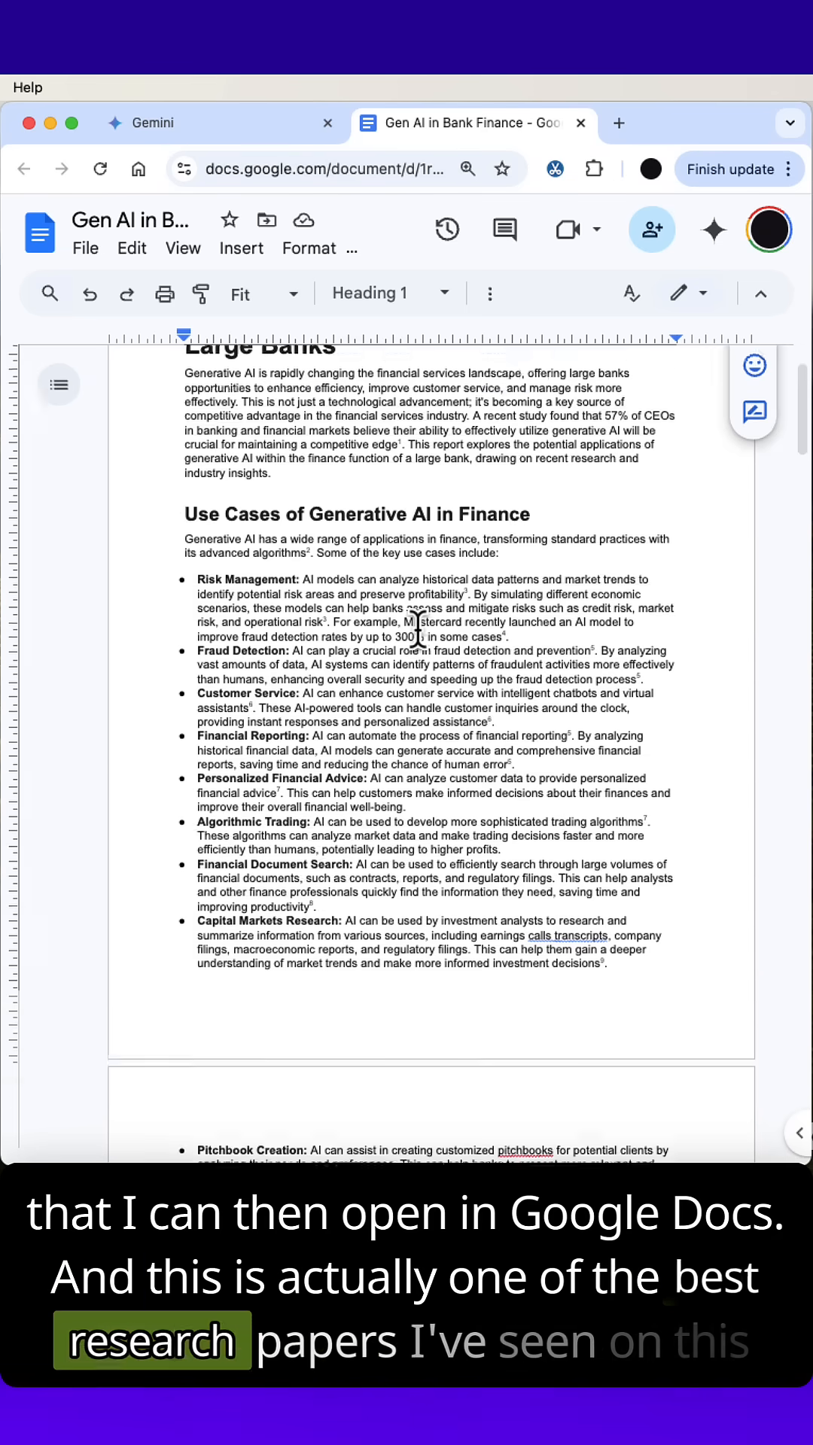
scroll("down", 3)
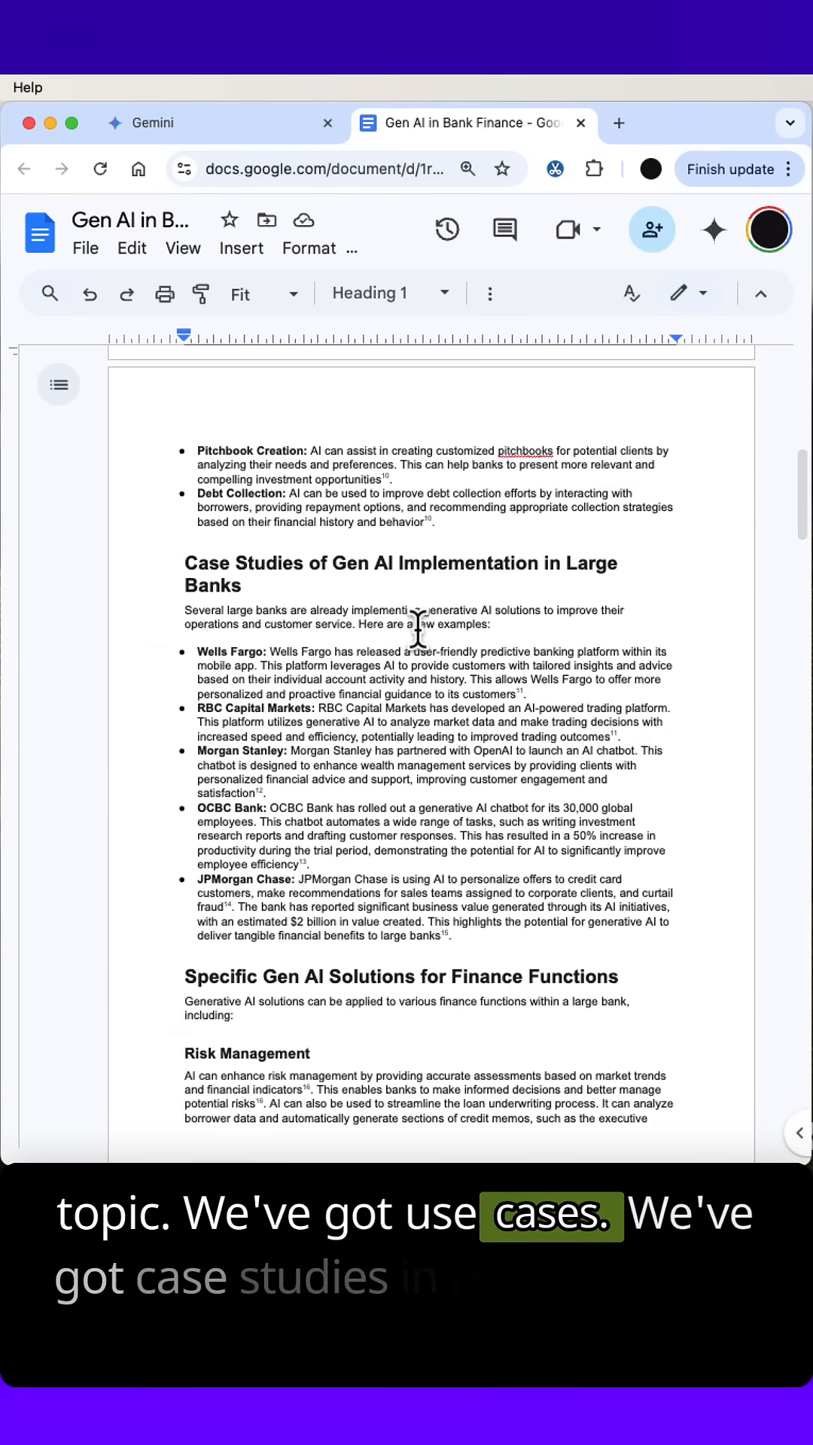
scroll("down", 3)
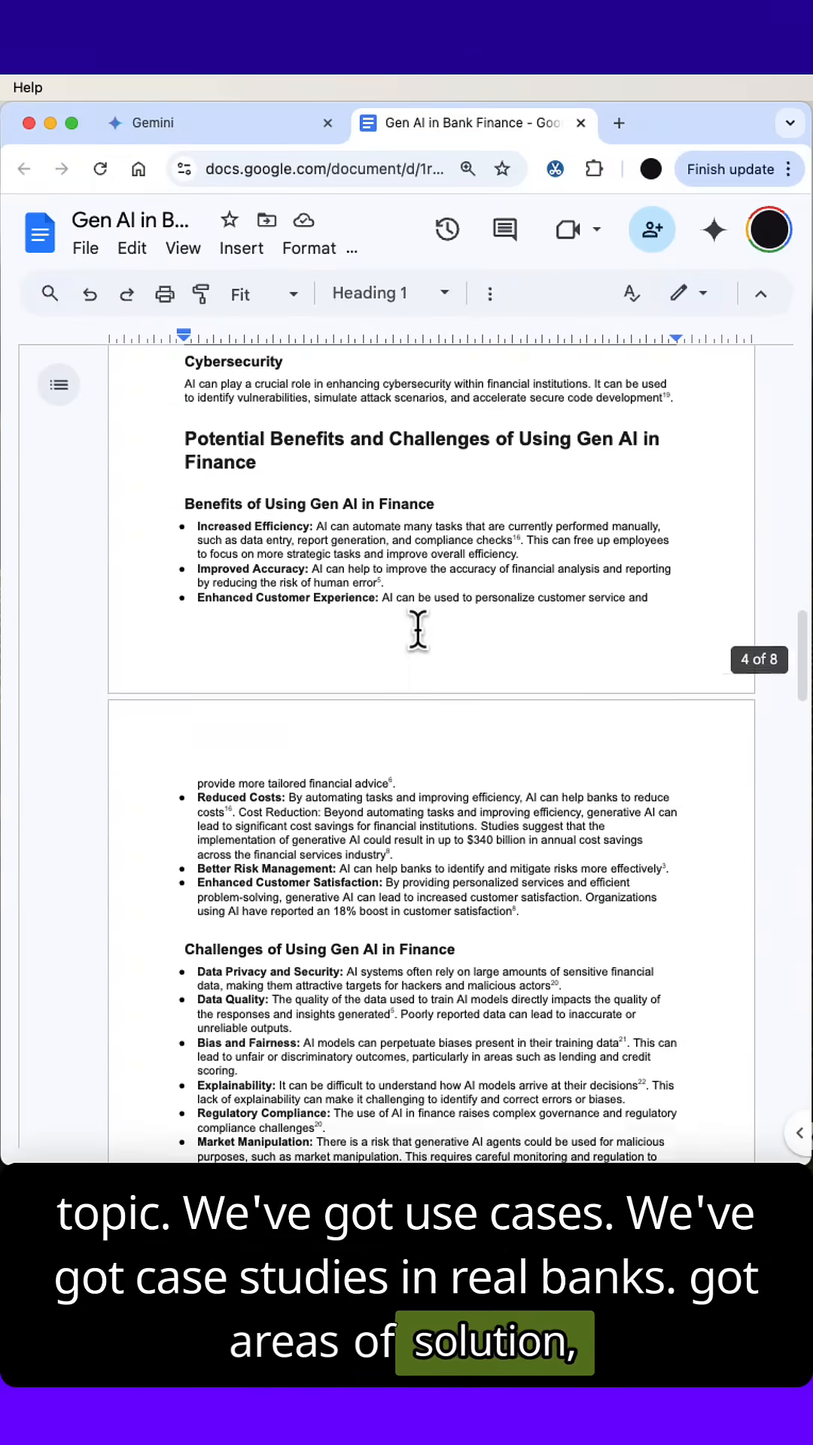
scroll("down", 3)
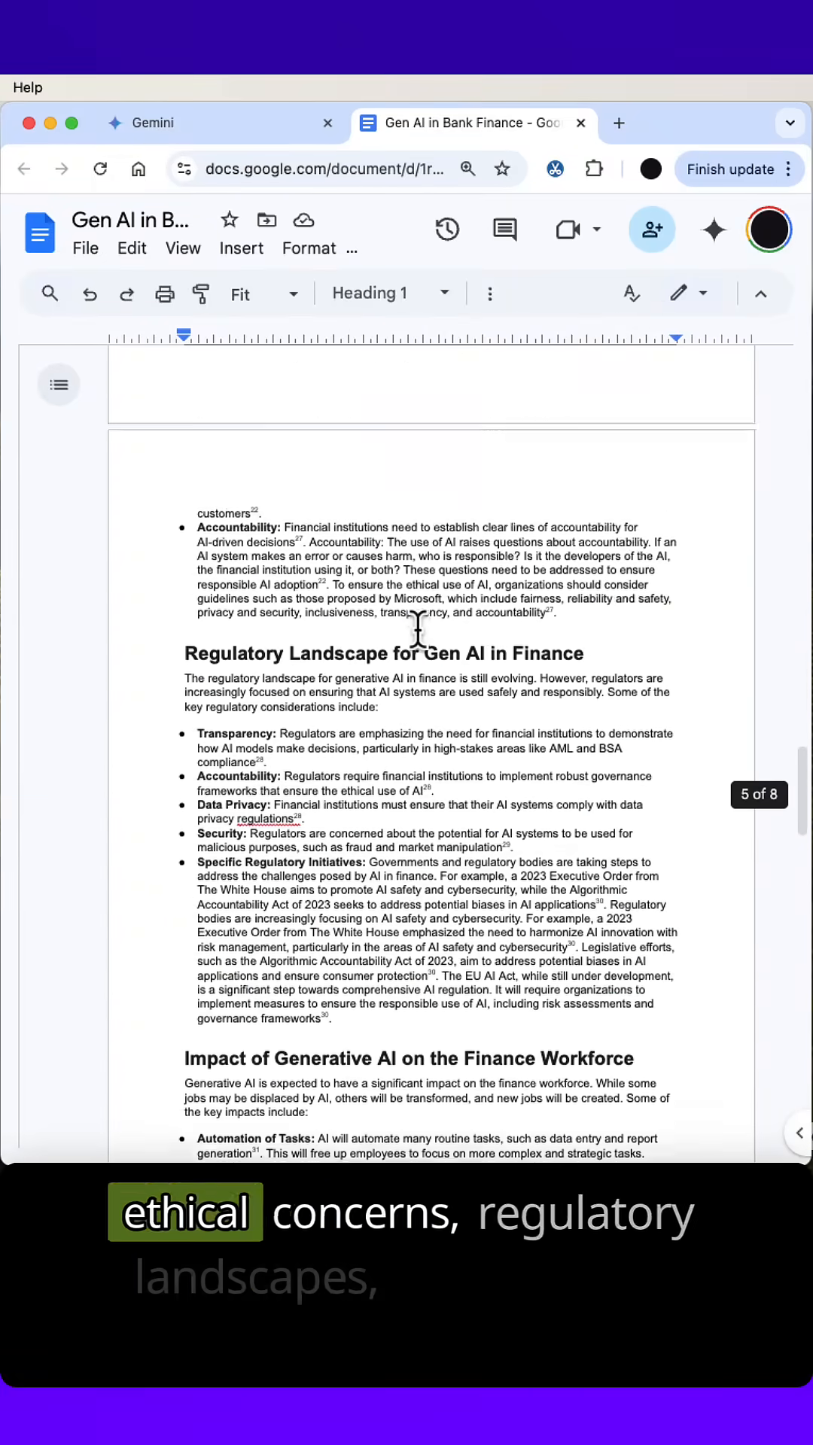
scroll("down", 3)
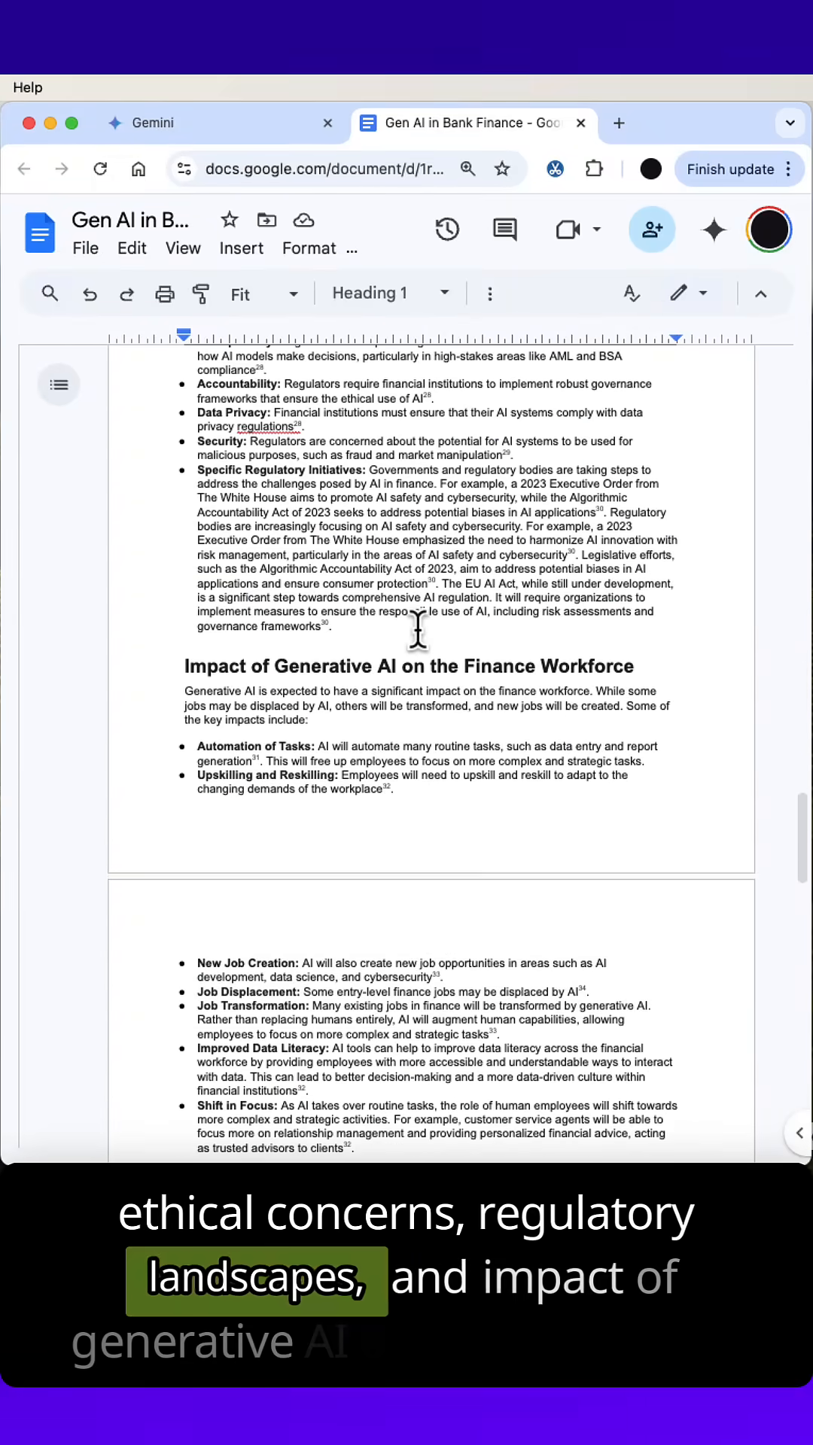
scroll("down", 3)
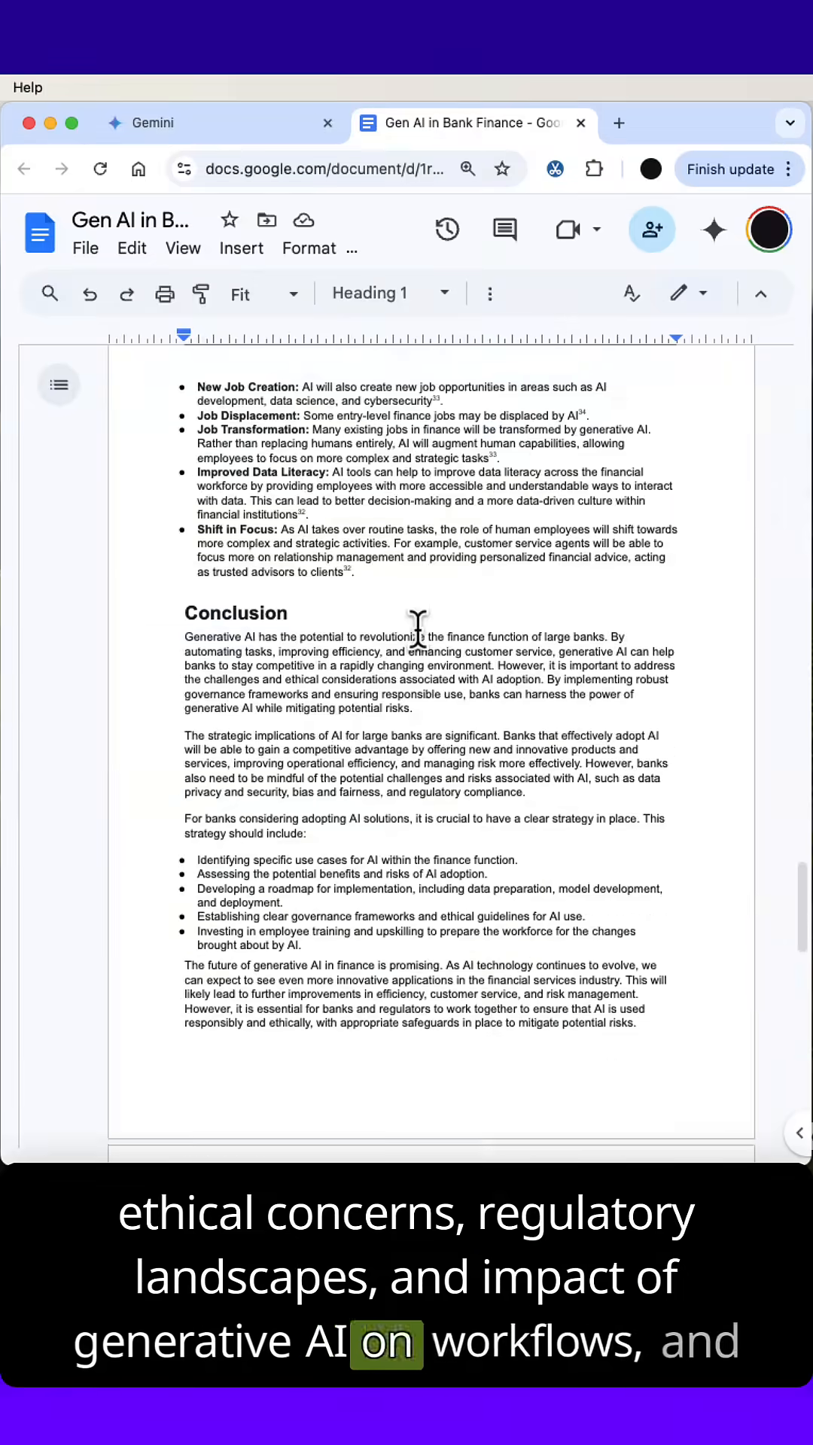
scroll("down", 3)
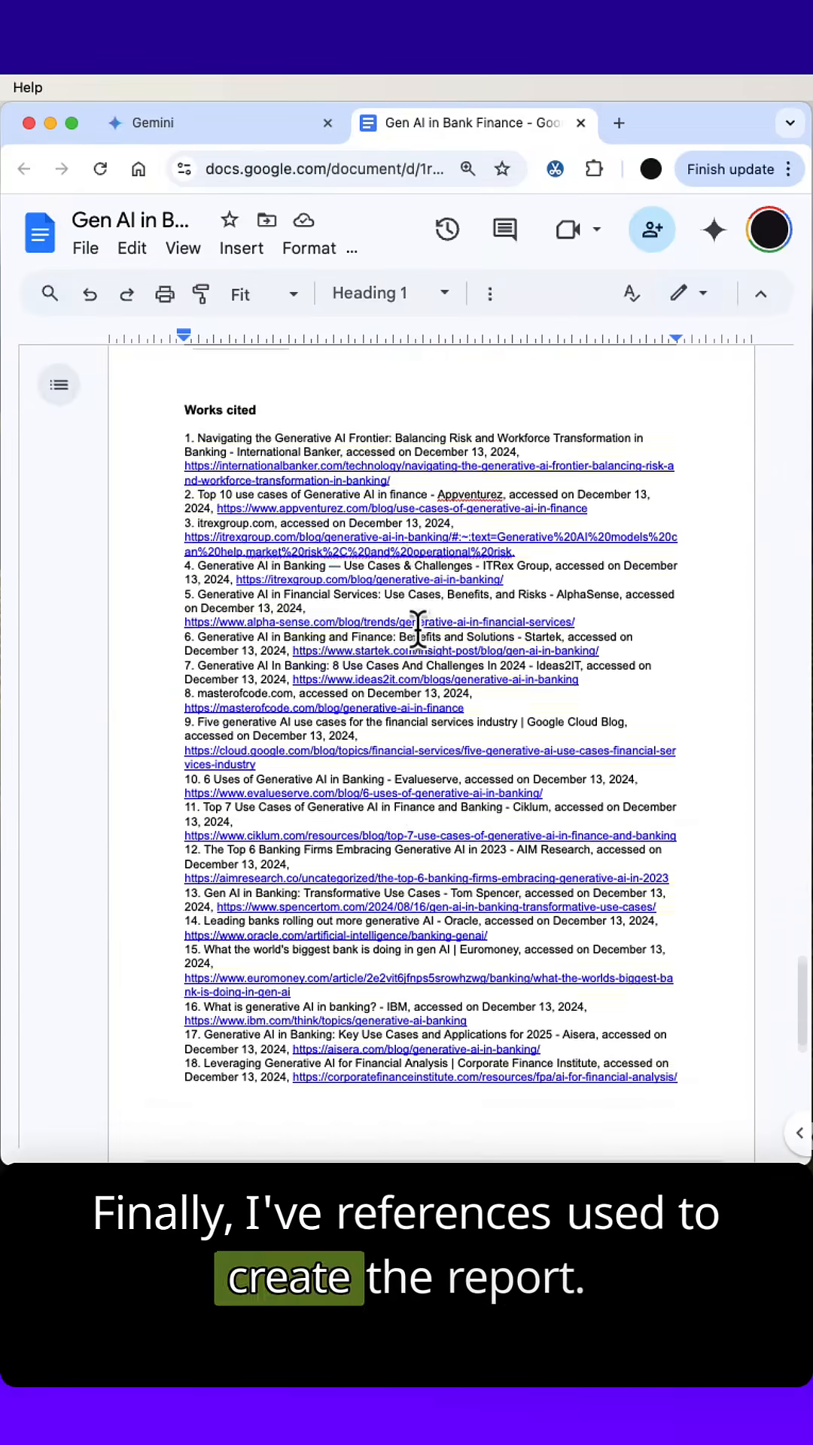
scroll("up", 3)
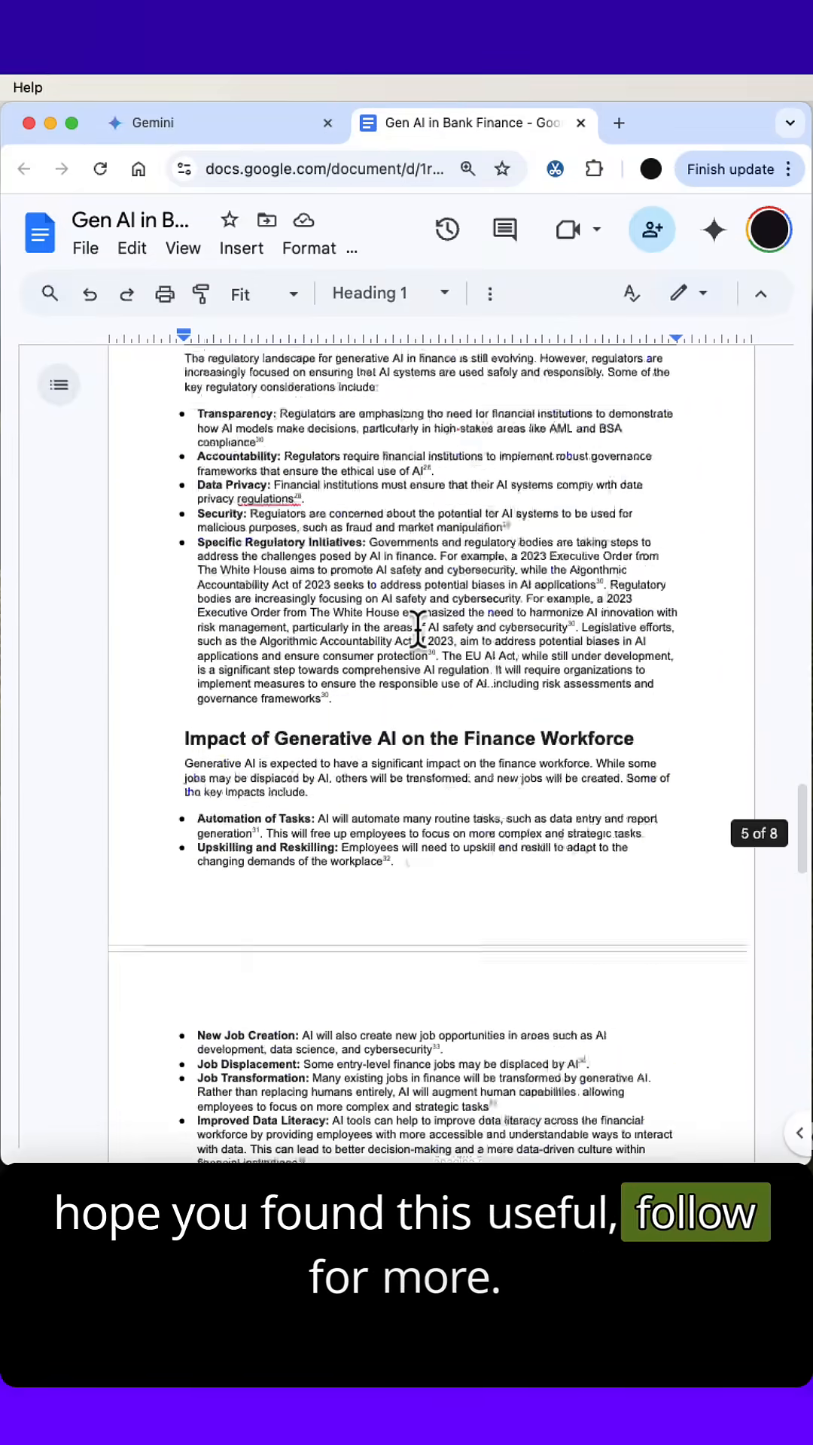